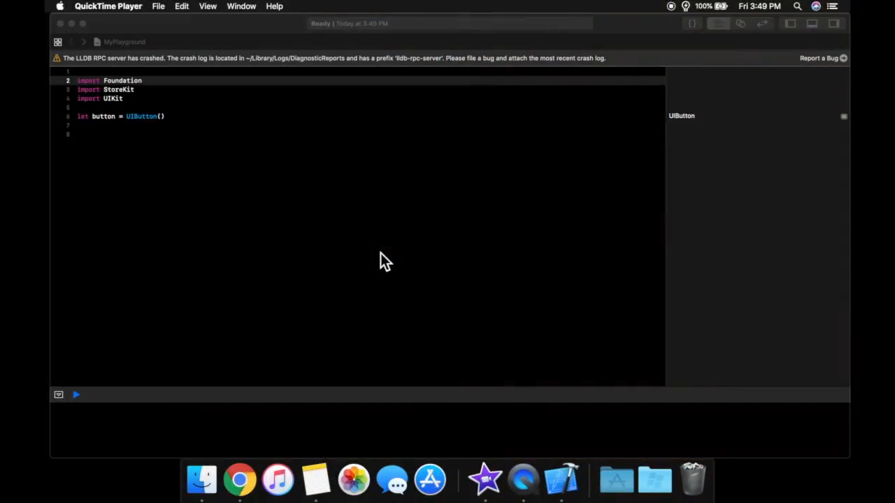
mouse_move(330, 248)
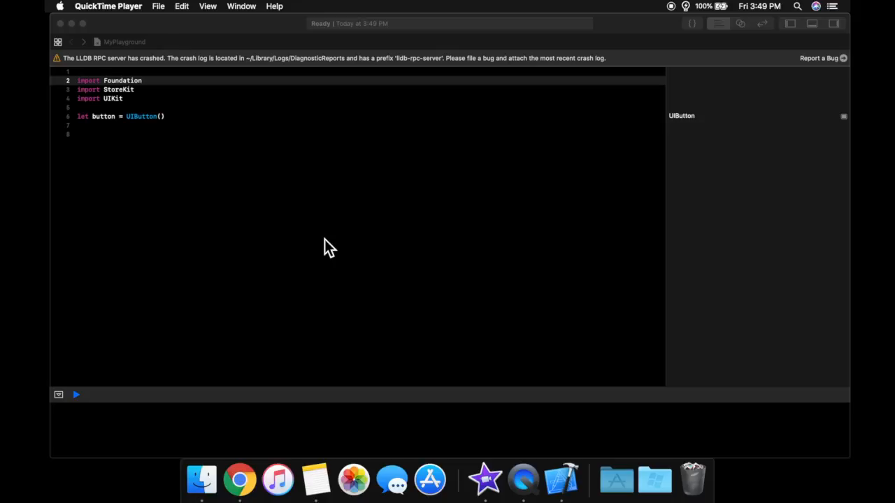
mouse_move(54, 101)
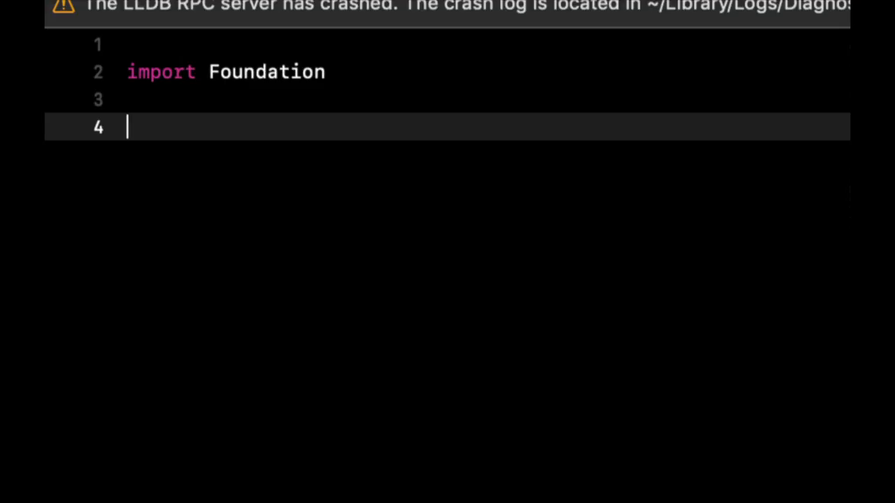
mouse_move(198, 305)
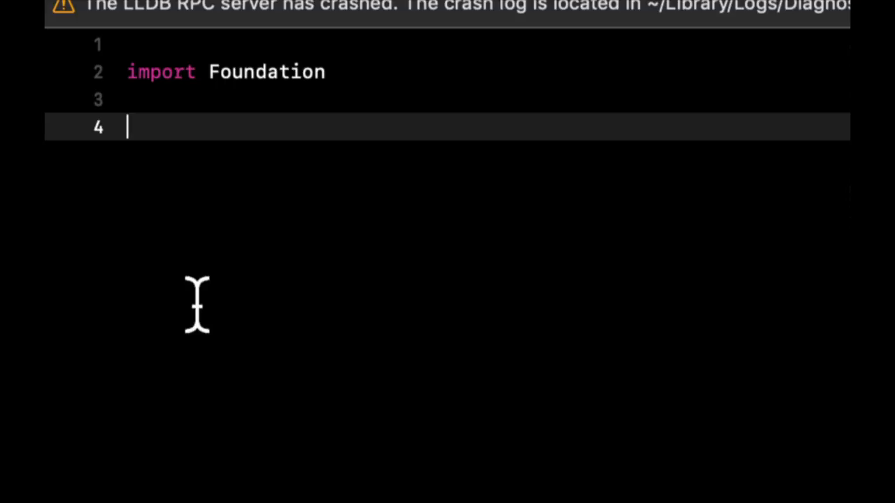
Step: Declare var number_of_bank_accounts = "" in snake_case below the Foundation import
text(var)
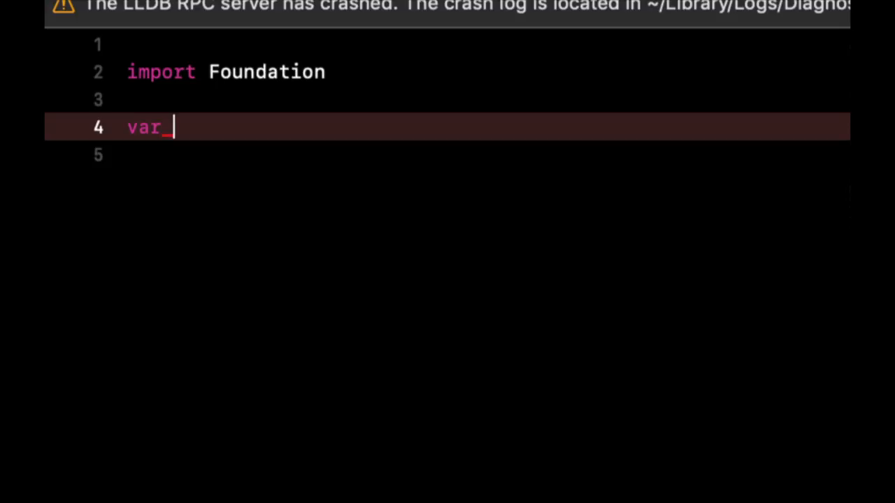
text(number)
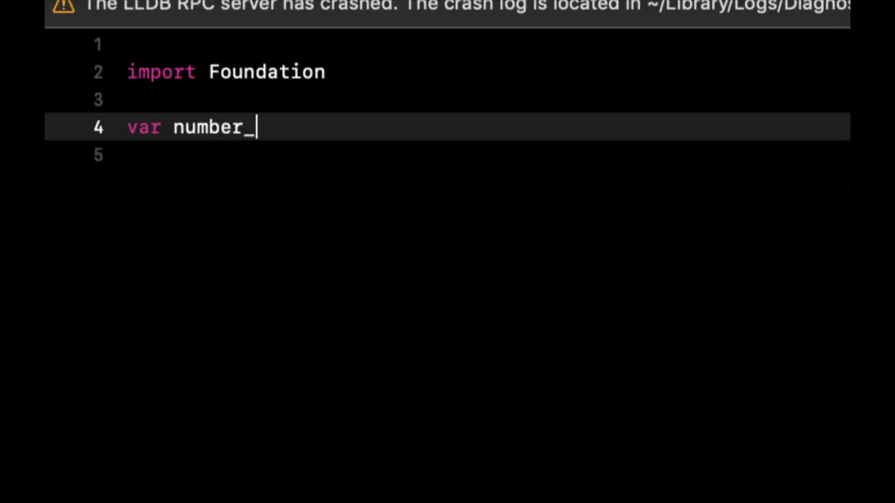
text(of_bank_accounts)
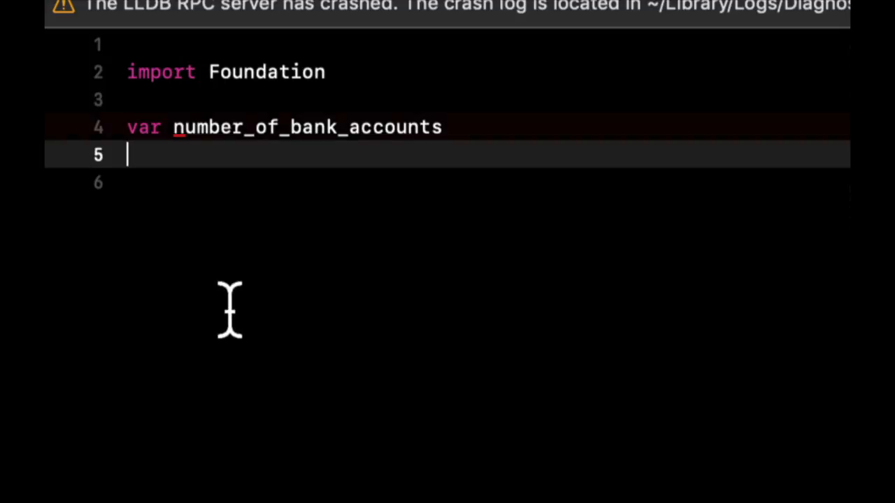
mouse_move(224, 160)
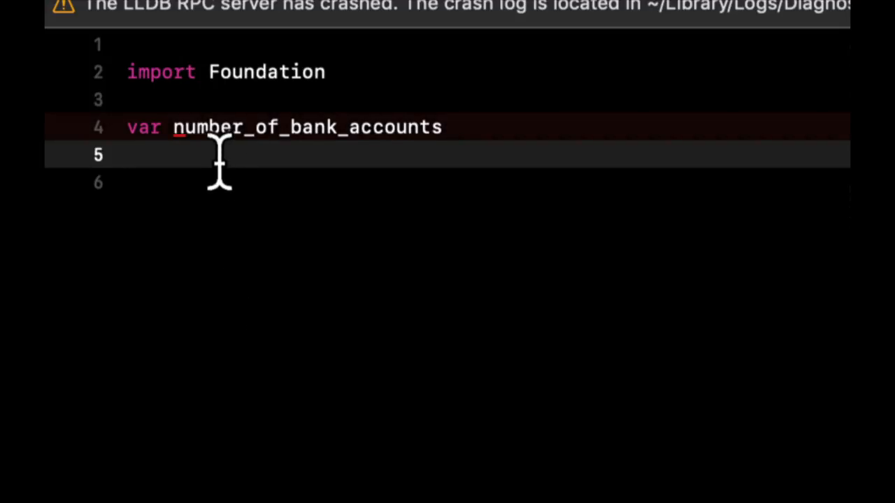
mouse_move(408, 137)
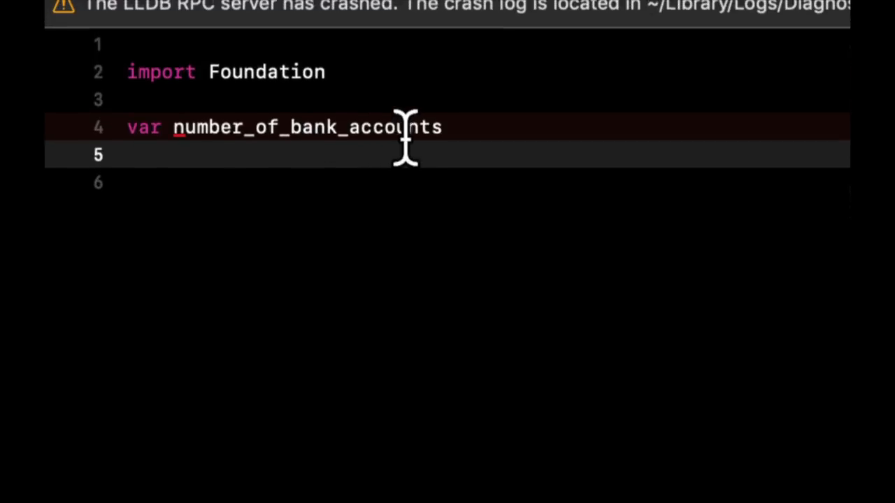
text(= "")
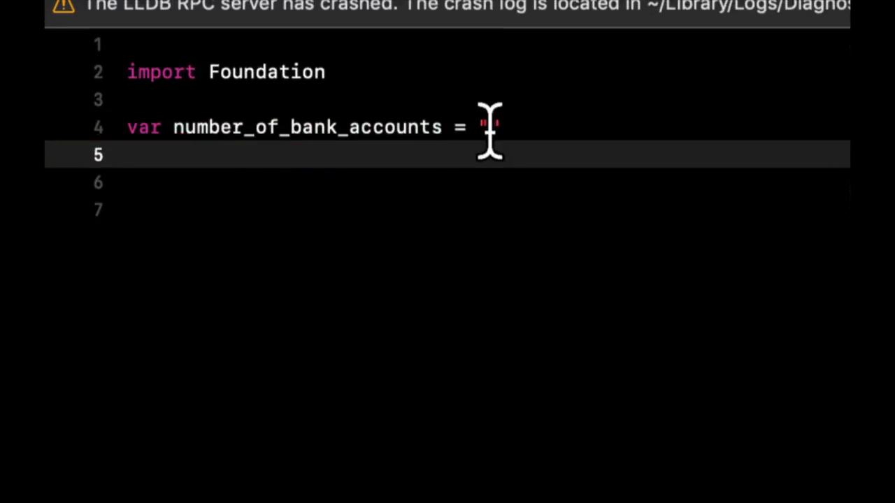
mouse_move(305, 154)
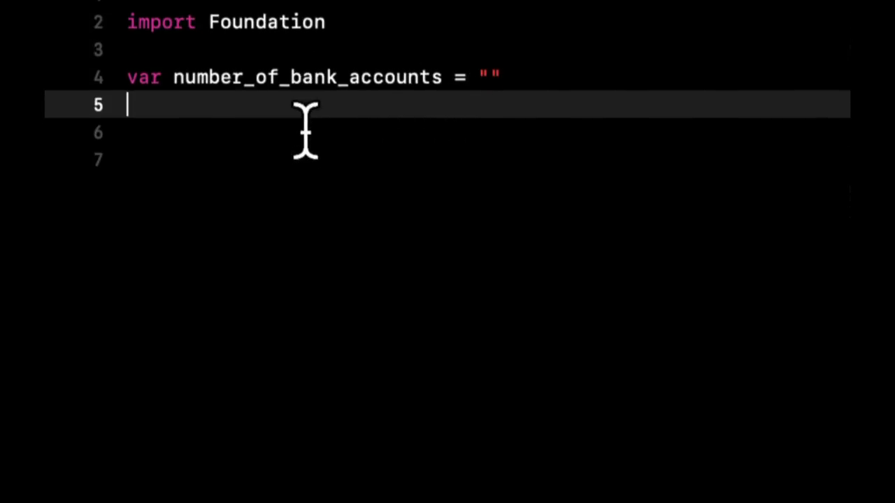
Step: Declare the camelCase var numberOfBankAccounts = "" beneath it and move to empty line 7
text(var numb)
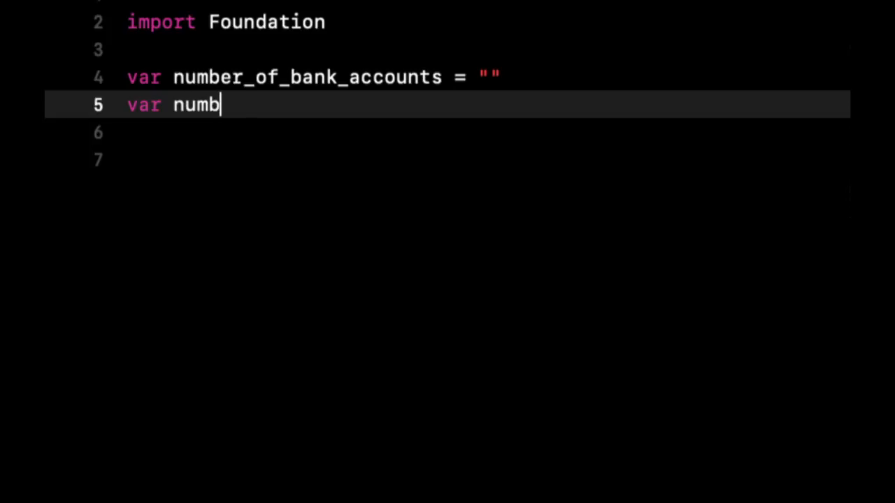
text(erOfBank)
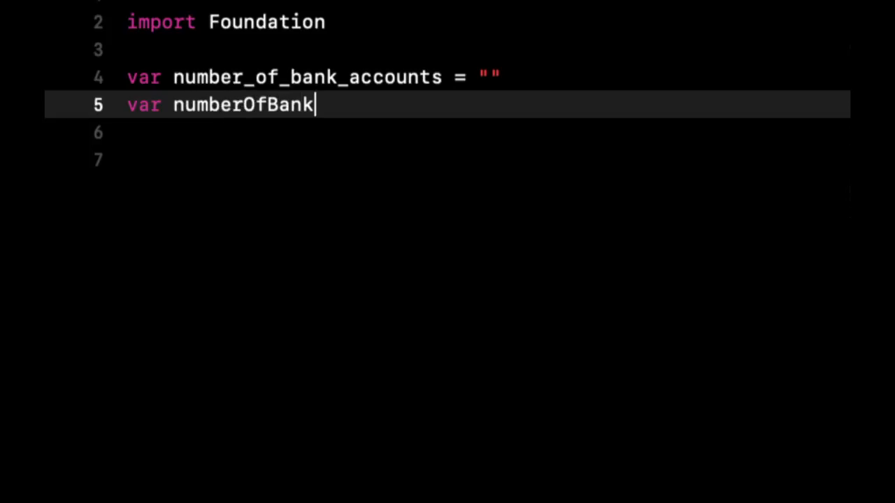
text(Accounts = "")
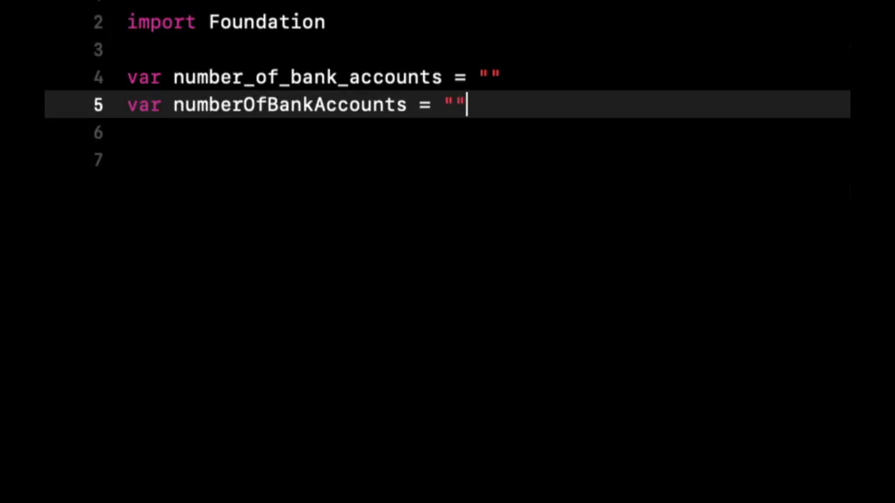
key(Return)
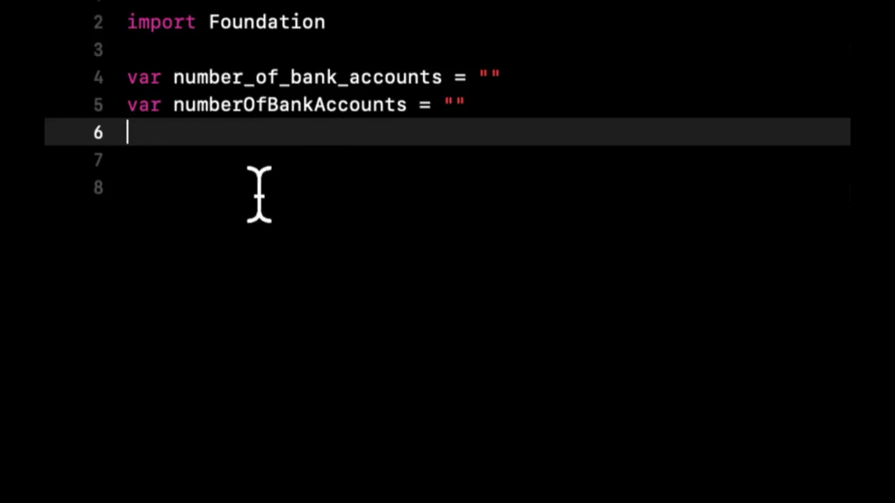
mouse_move(251, 112)
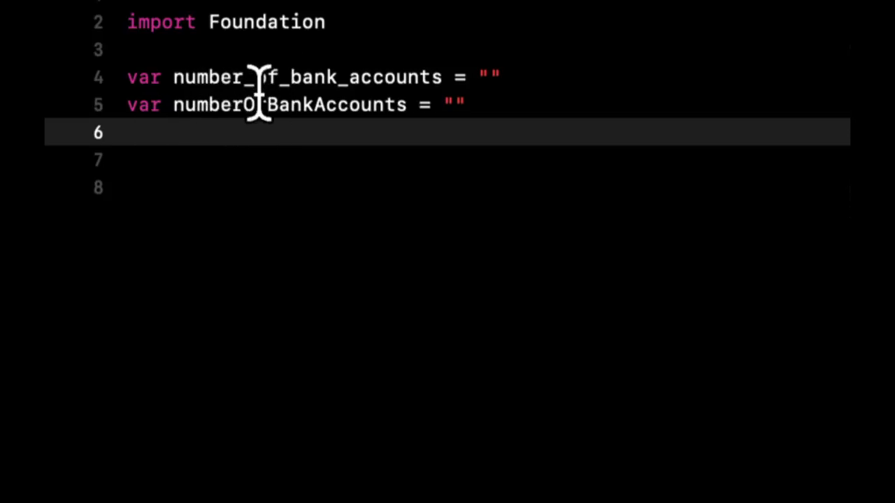
mouse_move(403, 175)
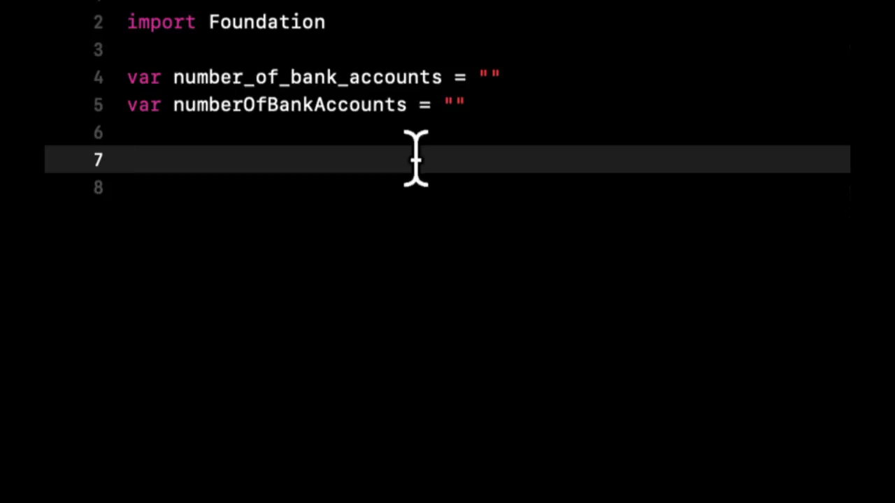
mouse_move(426, 159)
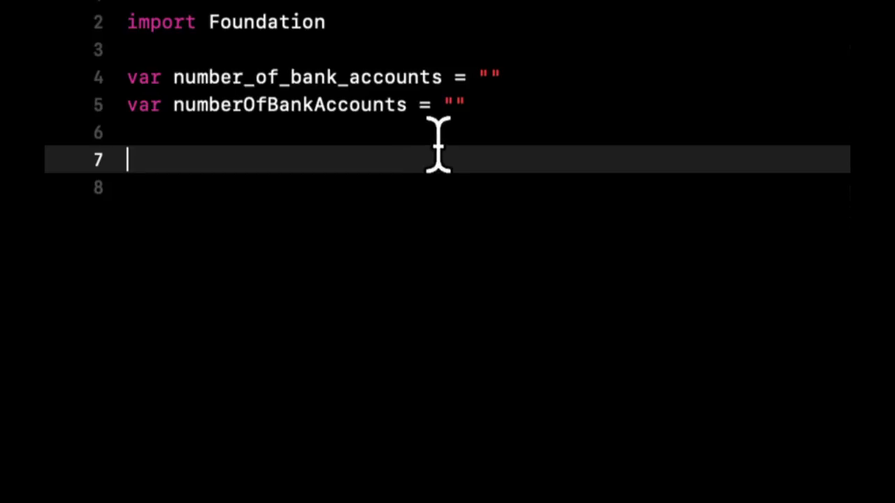
mouse_move(506, 126)
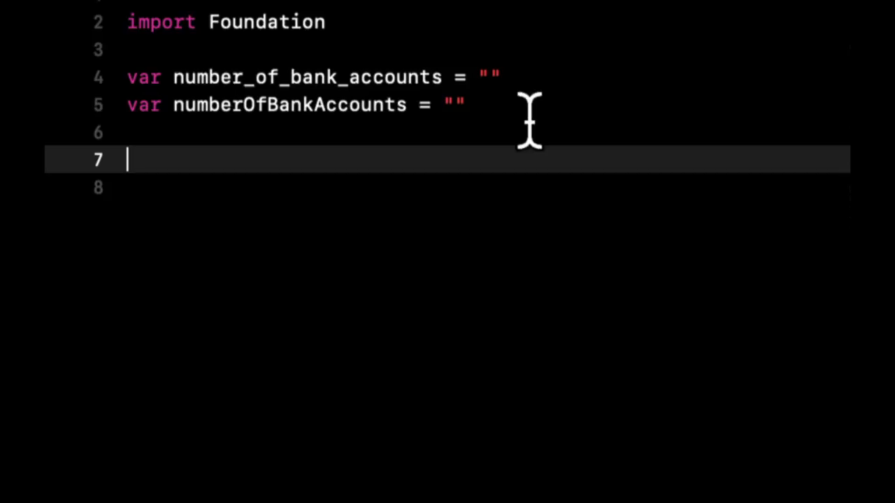
mouse_move(553, 98)
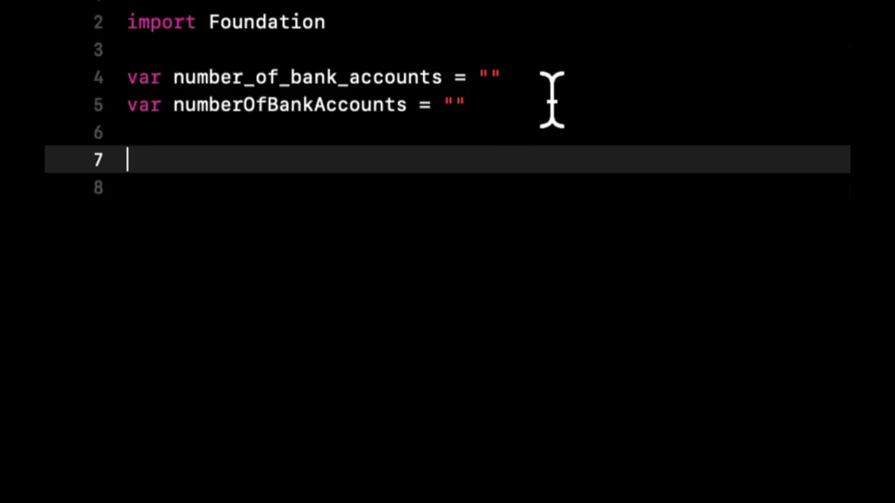
mouse_move(496, 126)
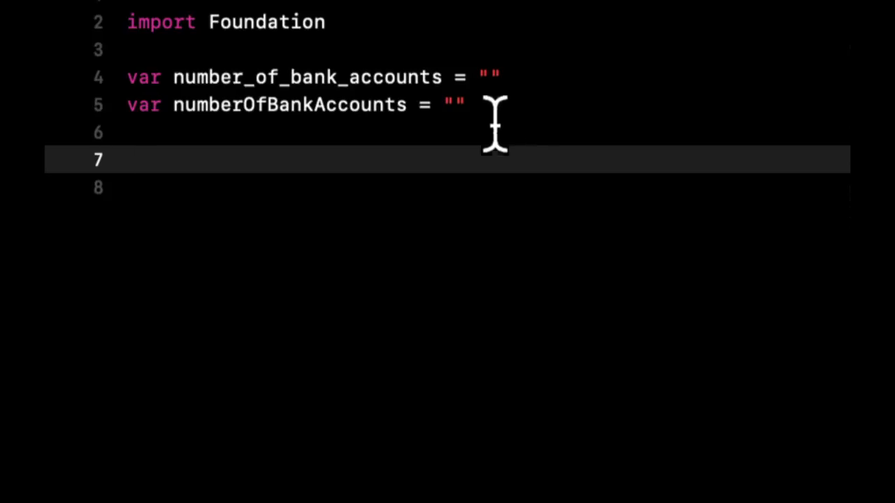
mouse_move(398, 179)
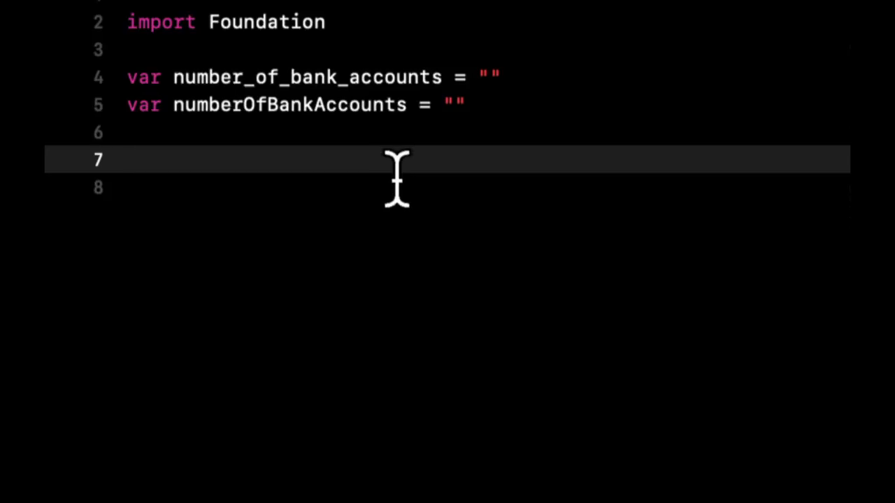
click(127, 160)
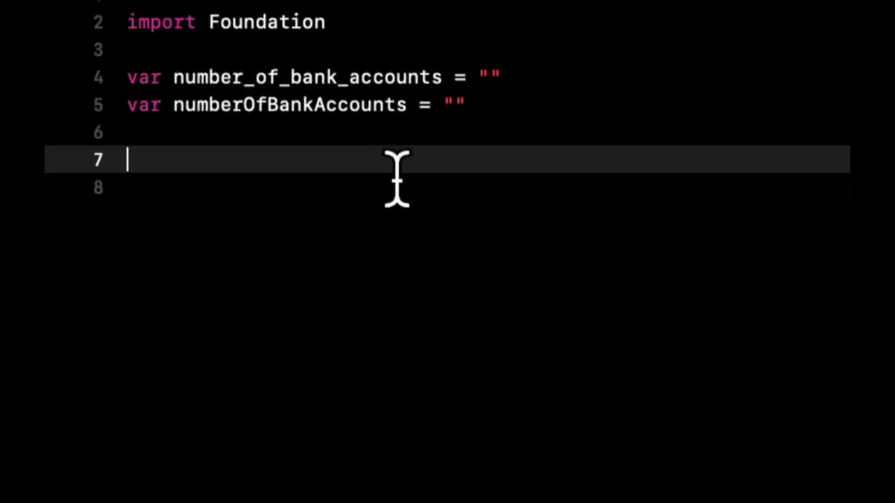
mouse_move(469, 264)
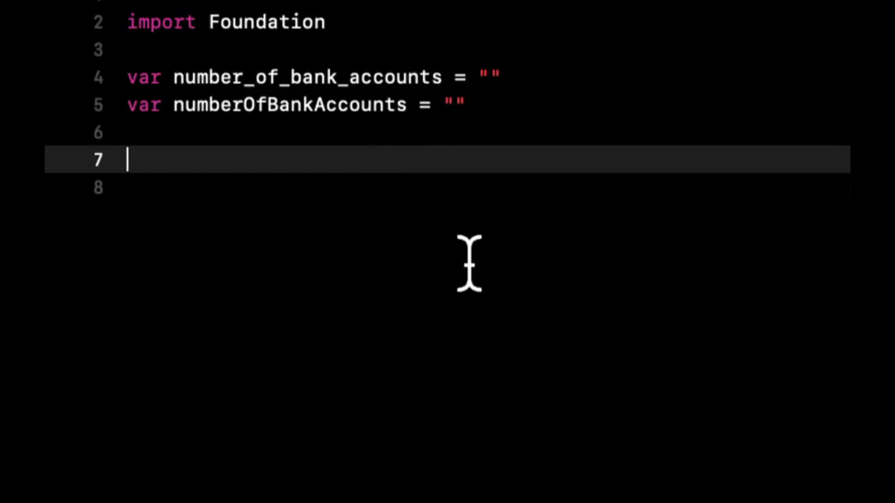
Step: Add empty functions is_larger_than_five() {} and isLargerThanFive() {} as naming examples
text(func)
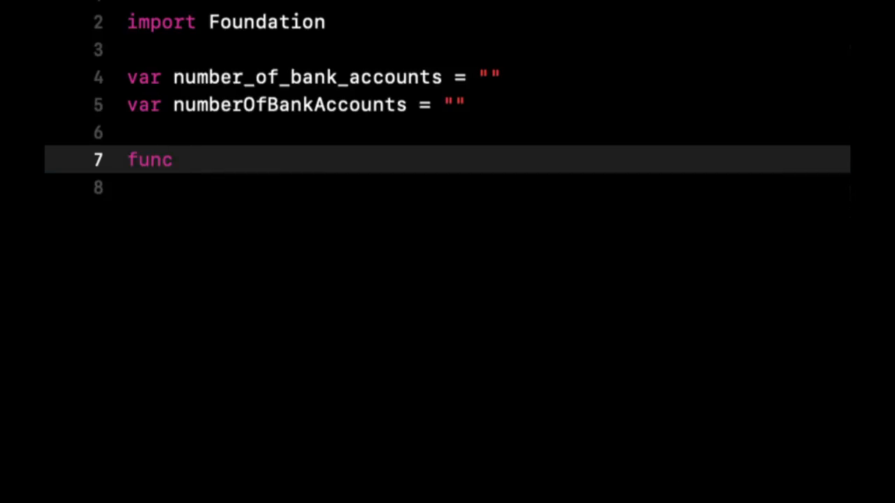
text(is_larg)
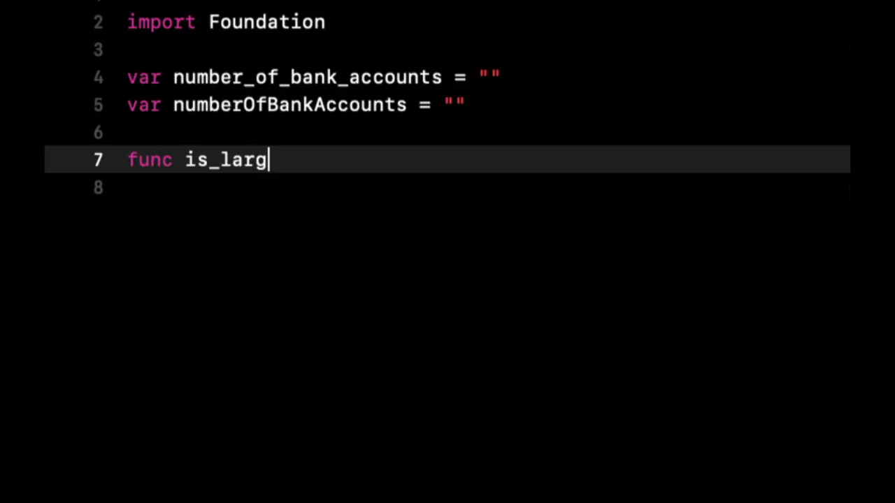
text(er_than_f)
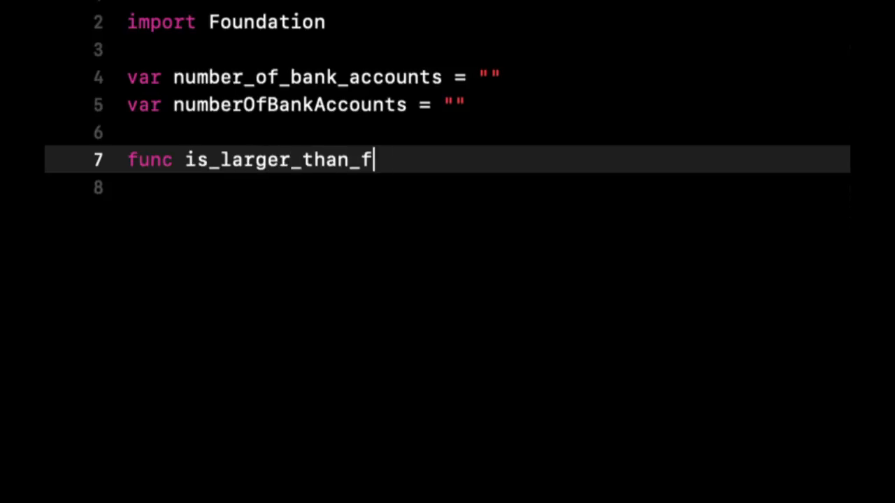
text(ive() {})
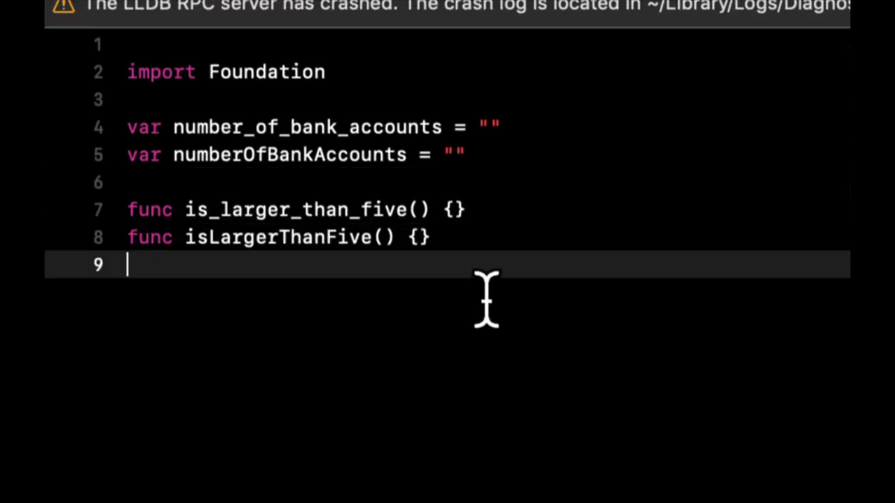
key(Return)
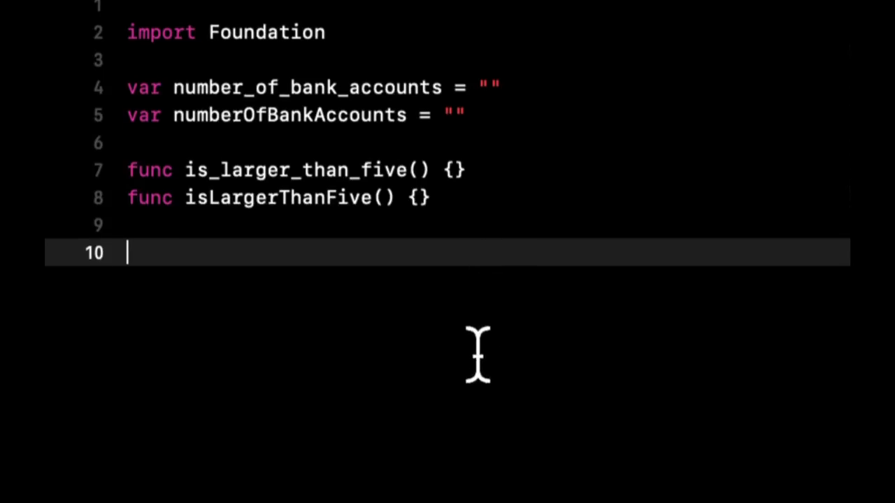
scroll(up, 3)
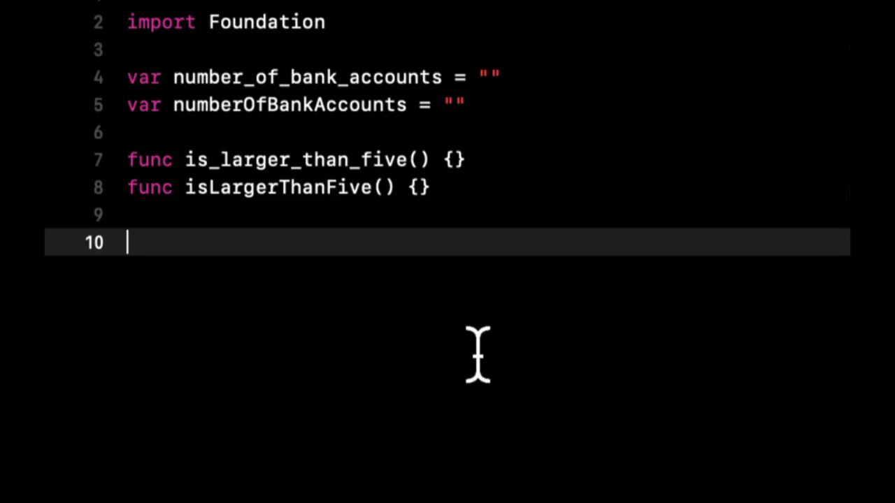
text(class)
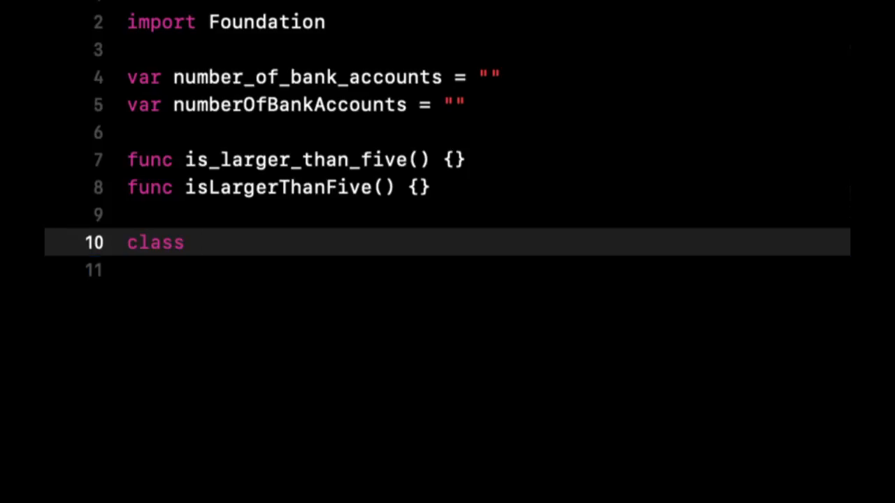
text(BigP)
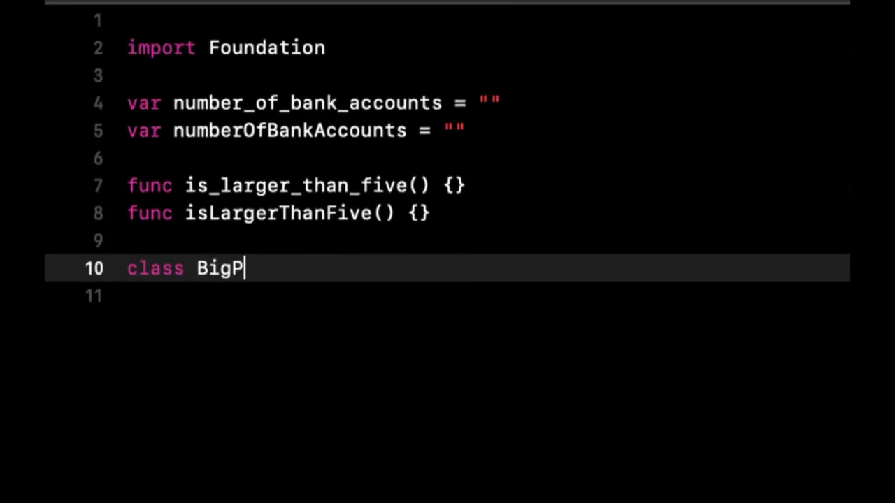
text(erson {}/)
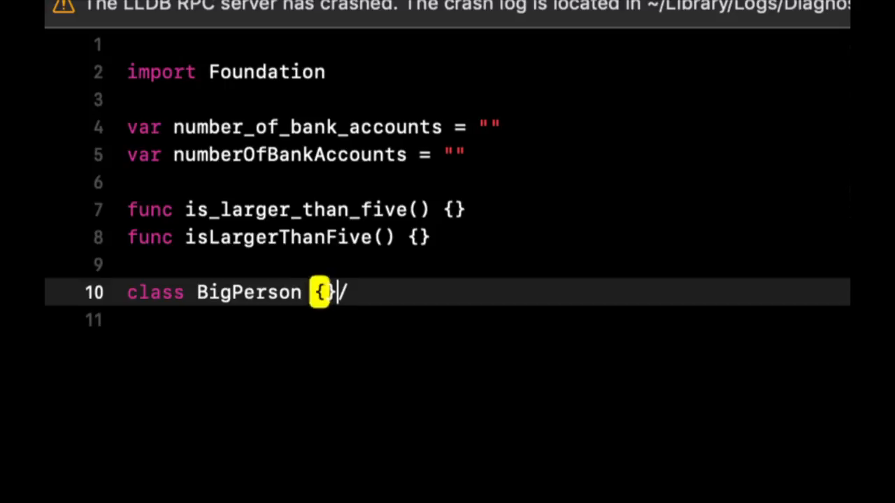
key(Return)
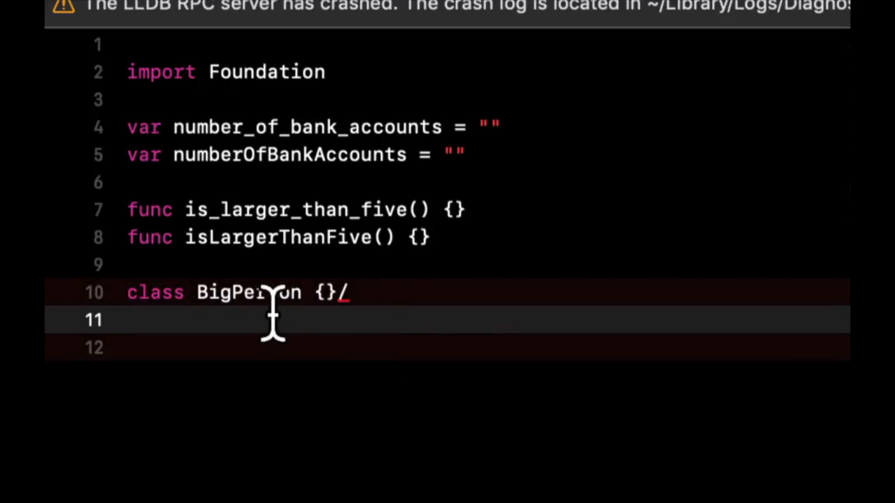
scroll(up, 3)
text(var)
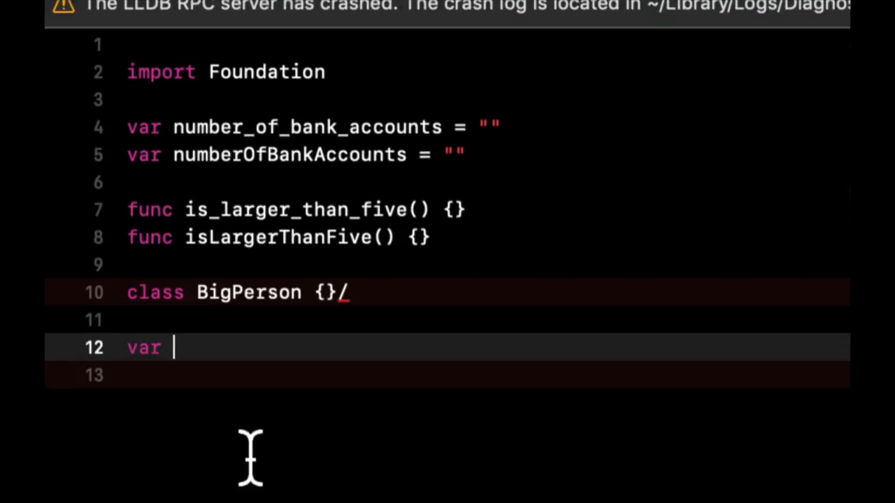
text(joe =)
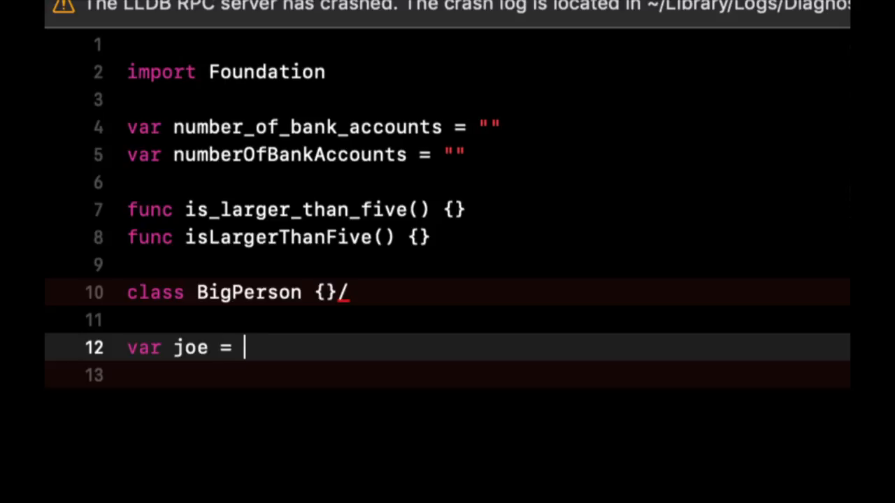
text(BigPerson)
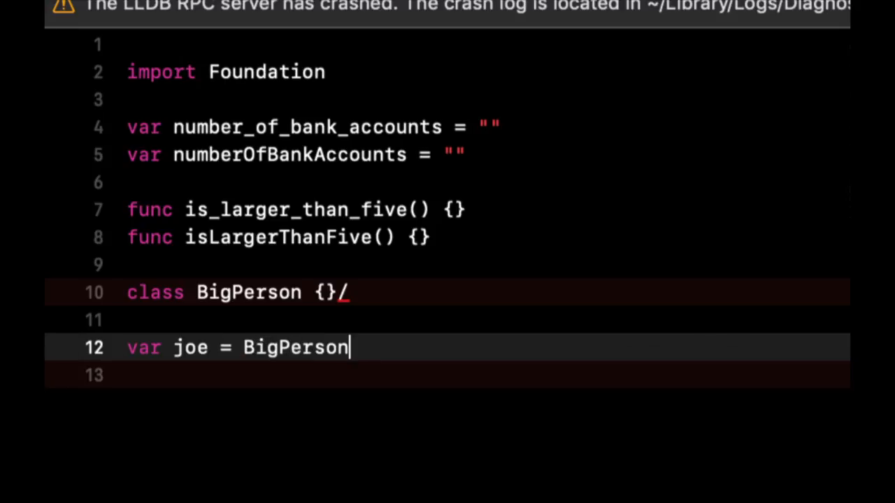
text(())
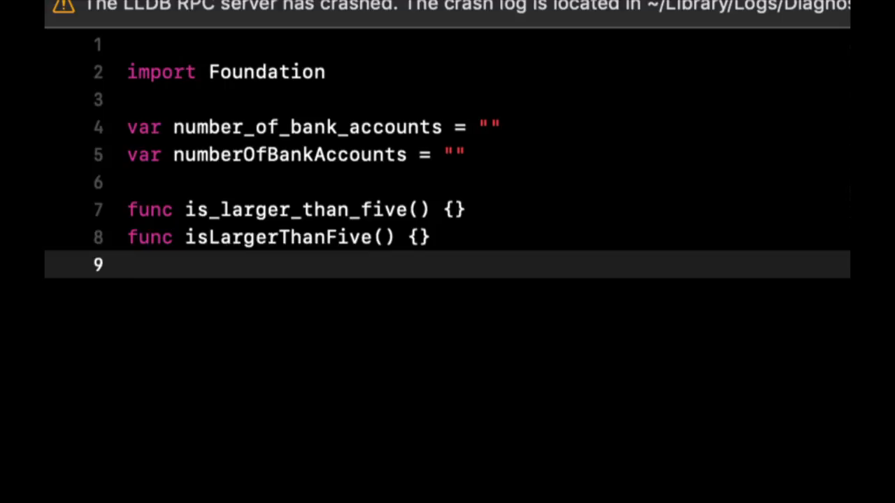
click(129, 264)
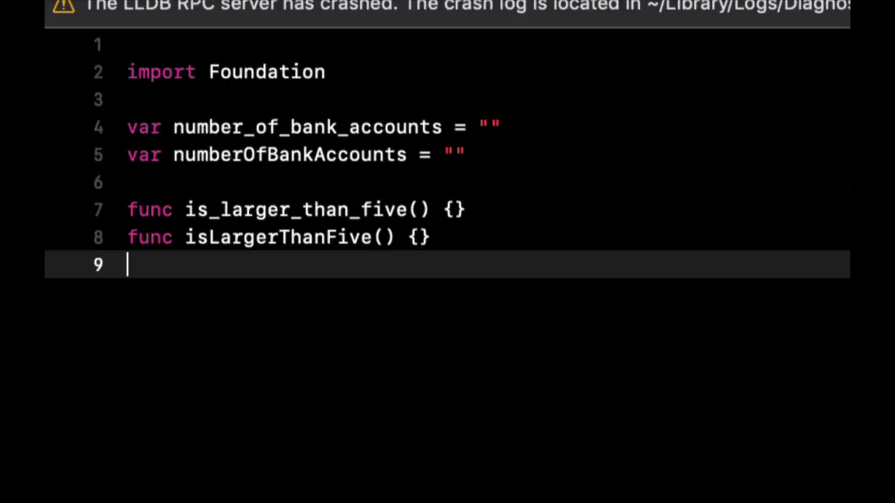